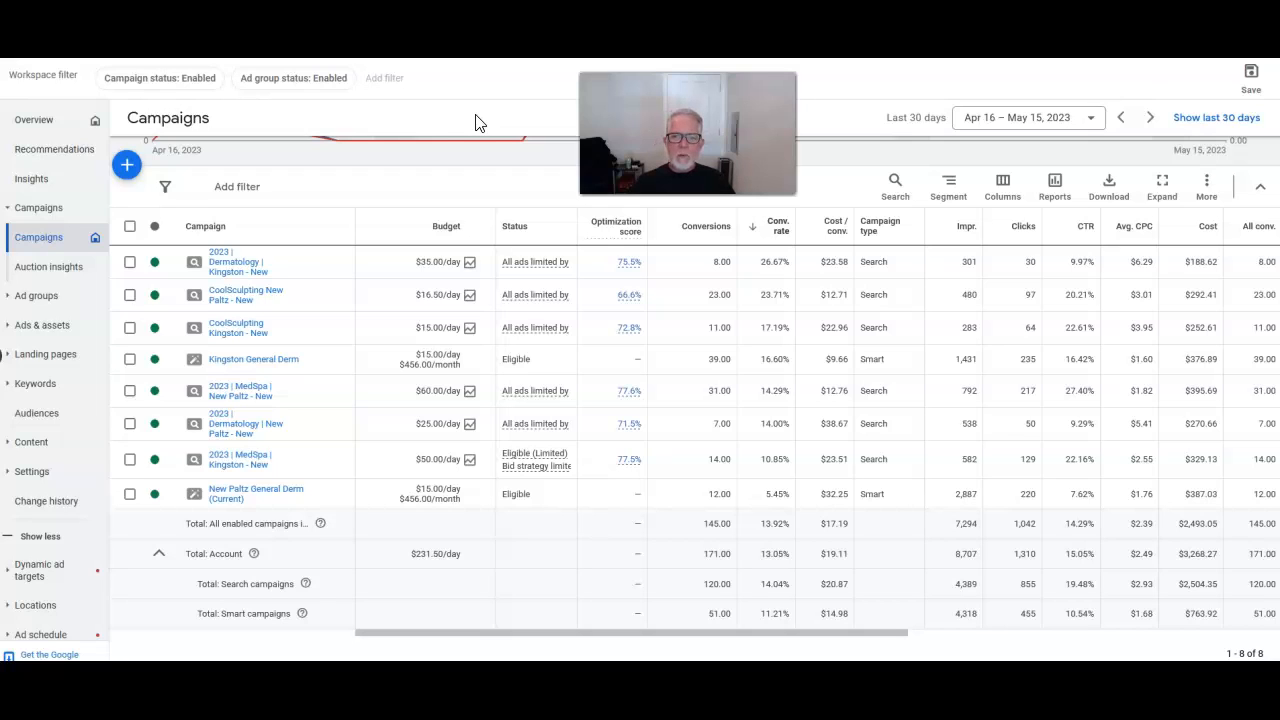
mouse_move(485, 120)
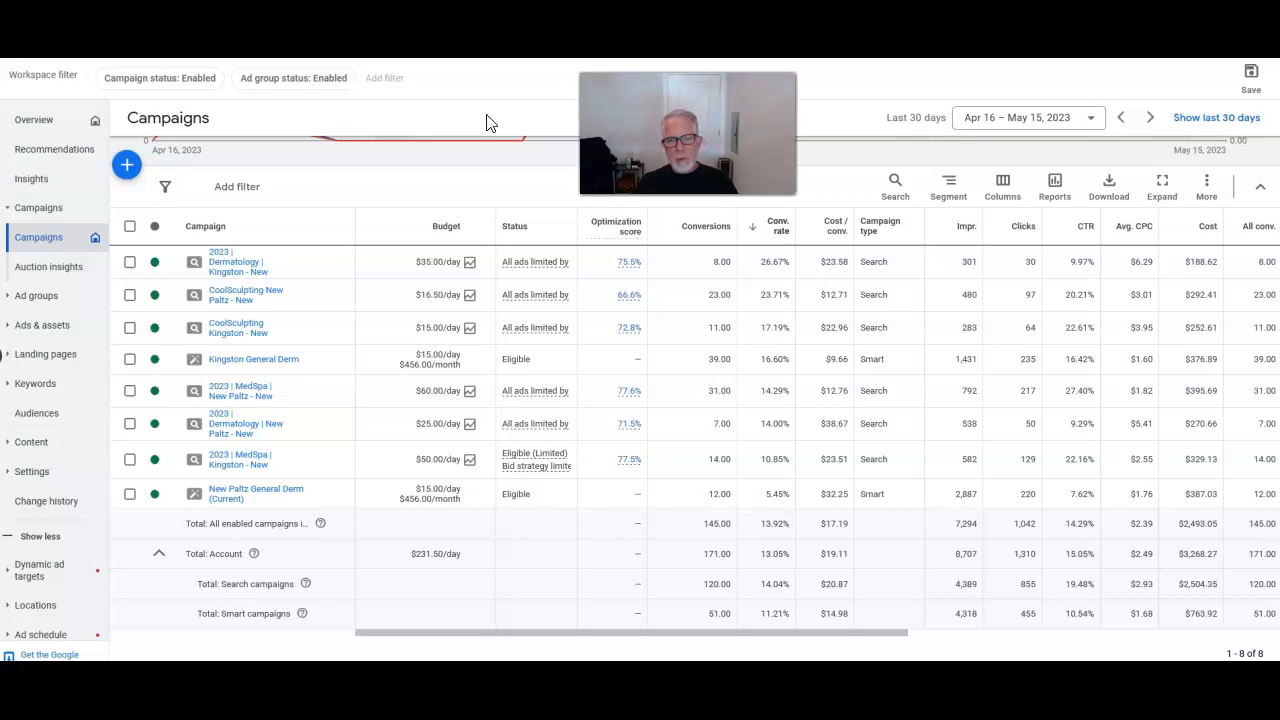
mouse_move(468, 77)
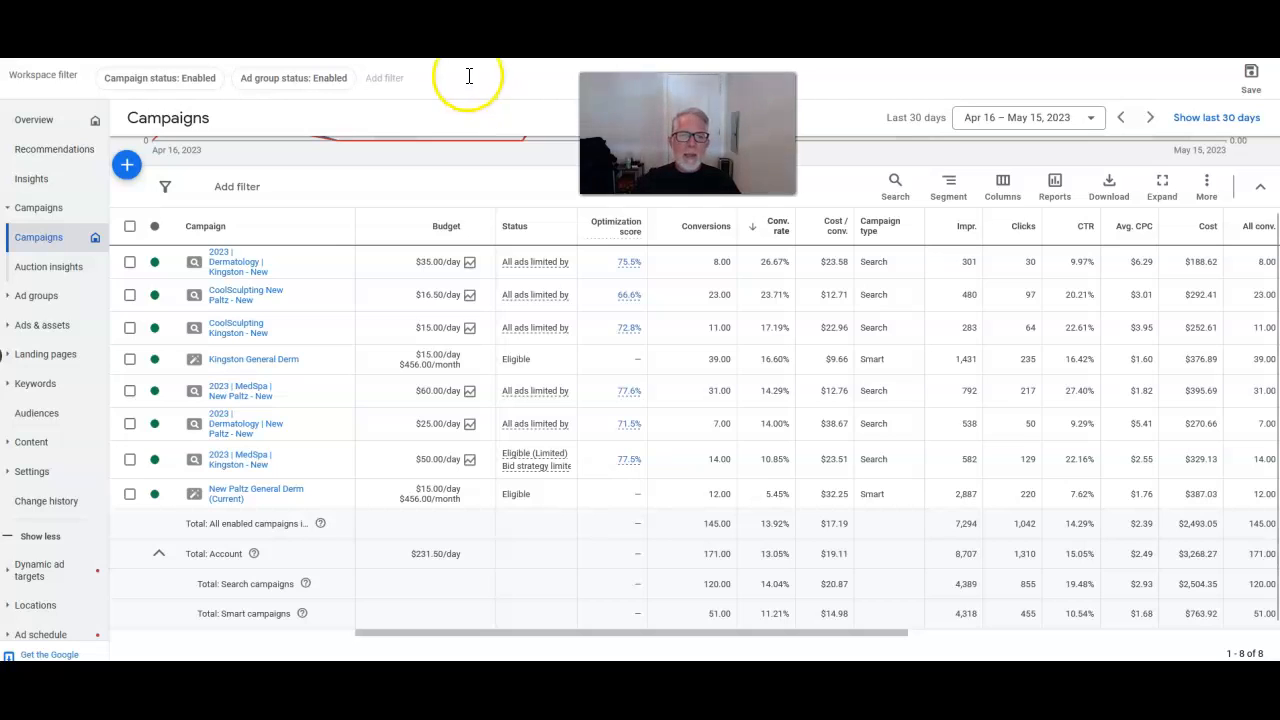
mouse_move(415, 112)
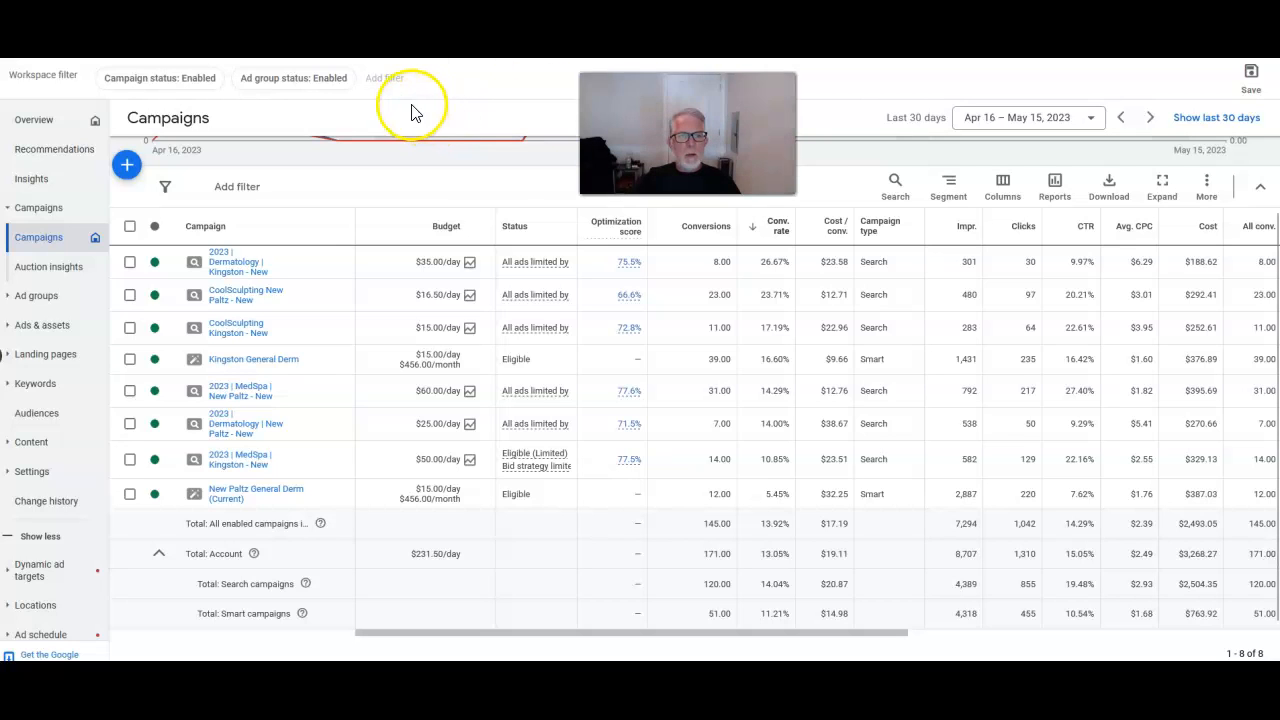
mouse_move(375, 112)
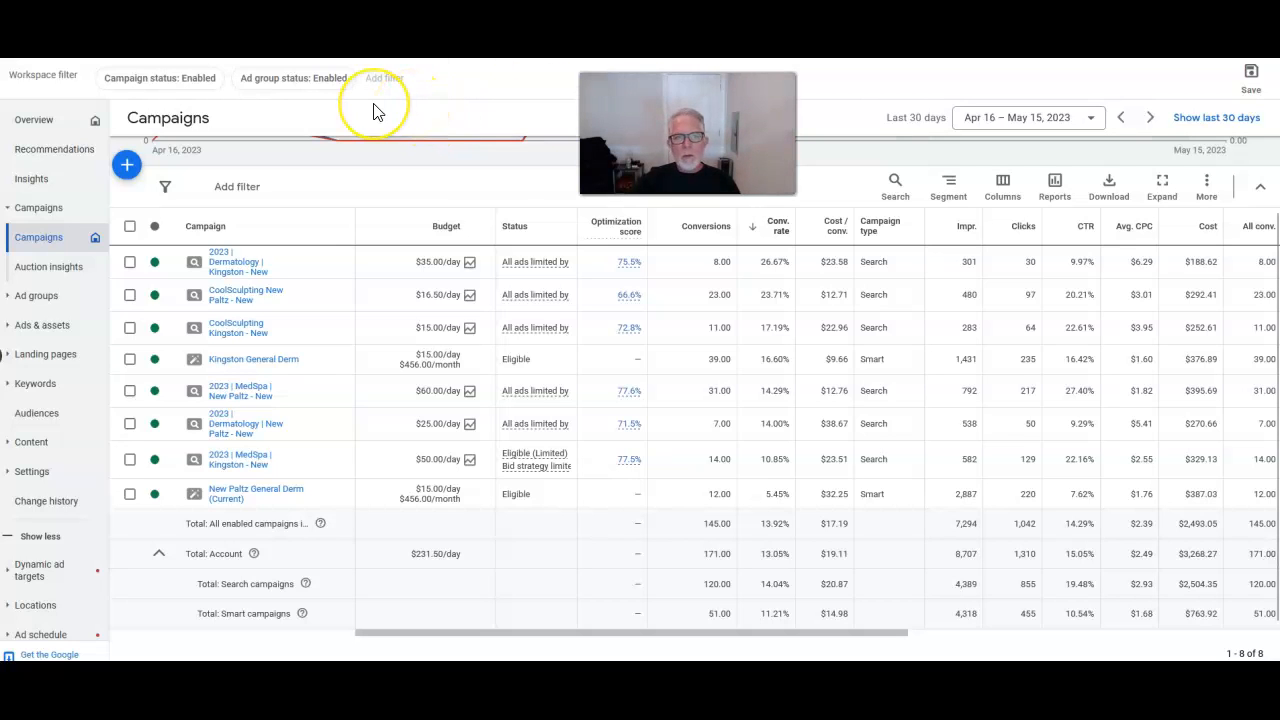